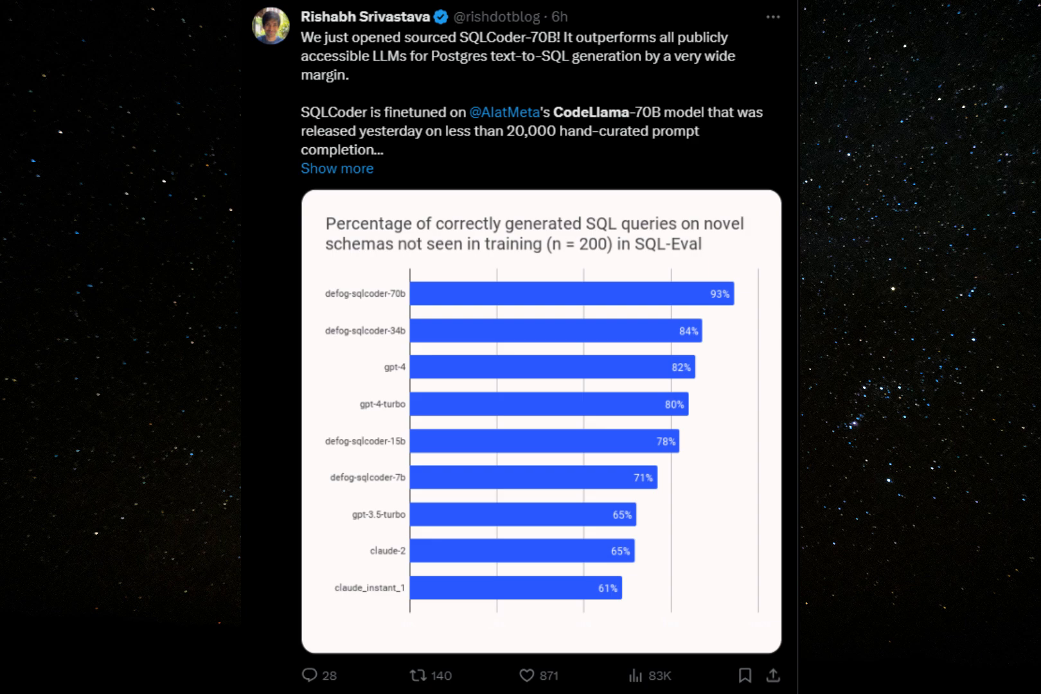
pyautogui.scroll(-3)
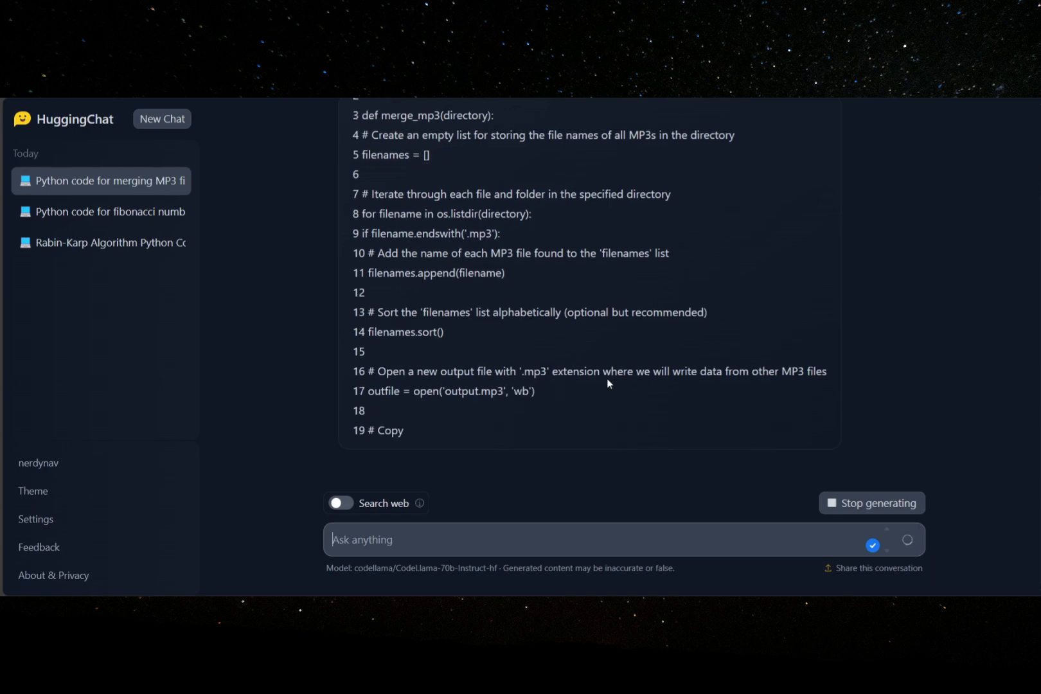
pyautogui.scroll(-3)
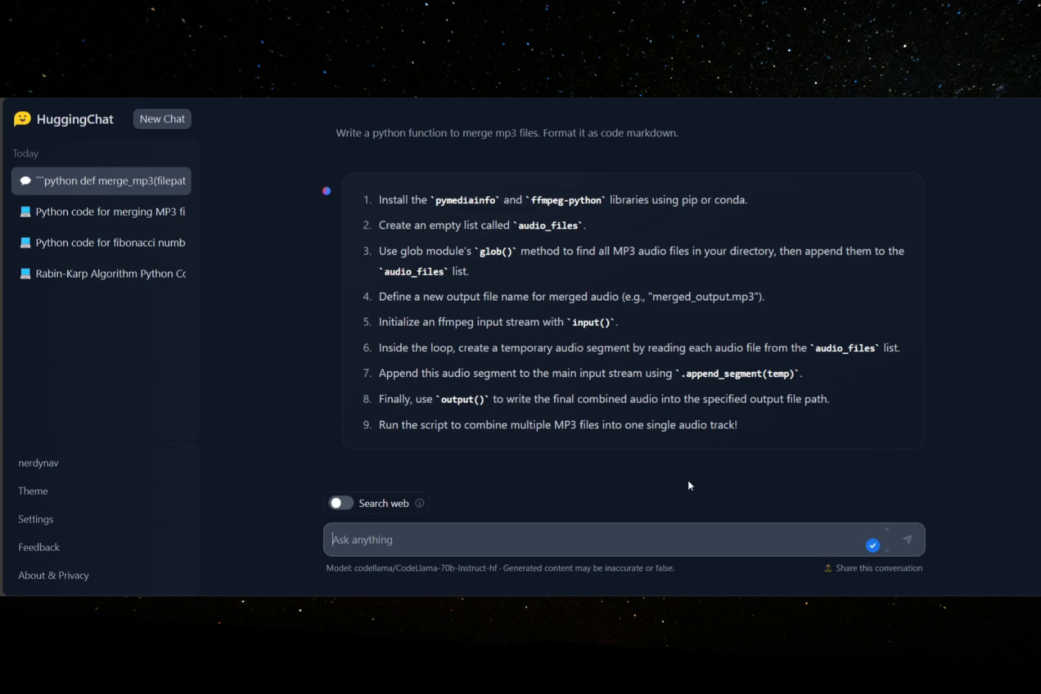
pyautogui.write('Generate the pyth')
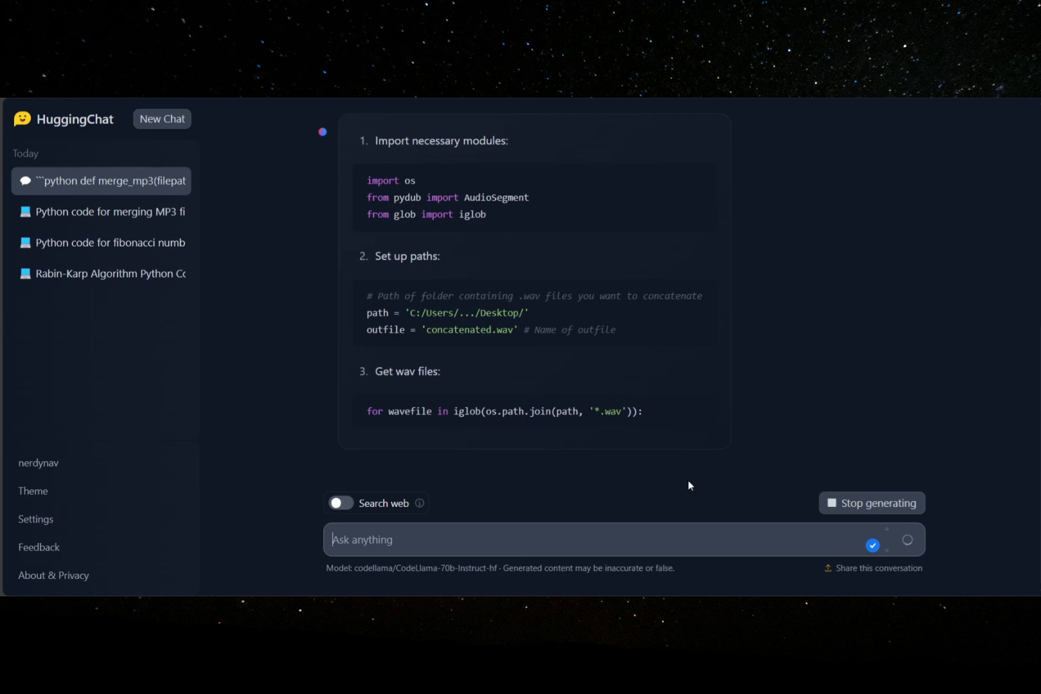
pyautogui.scroll(-3)
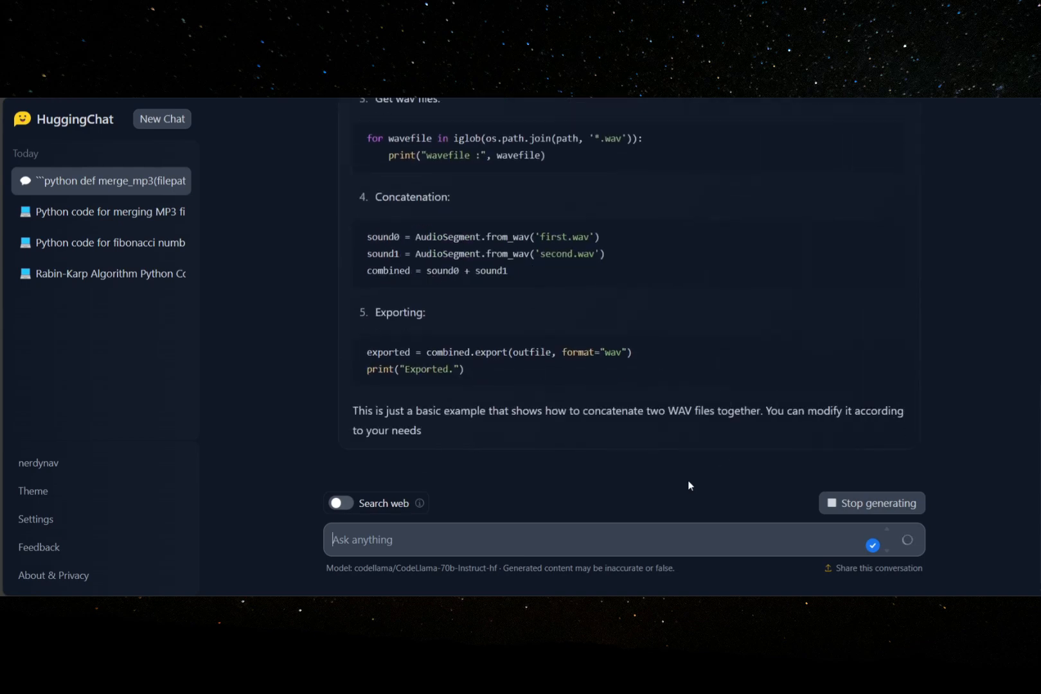